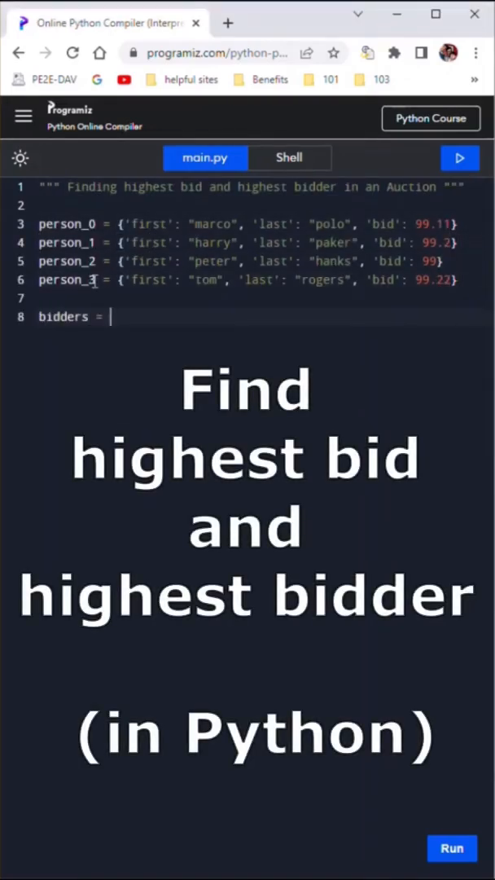
type("[person_0, person_1, person_2, person_3")
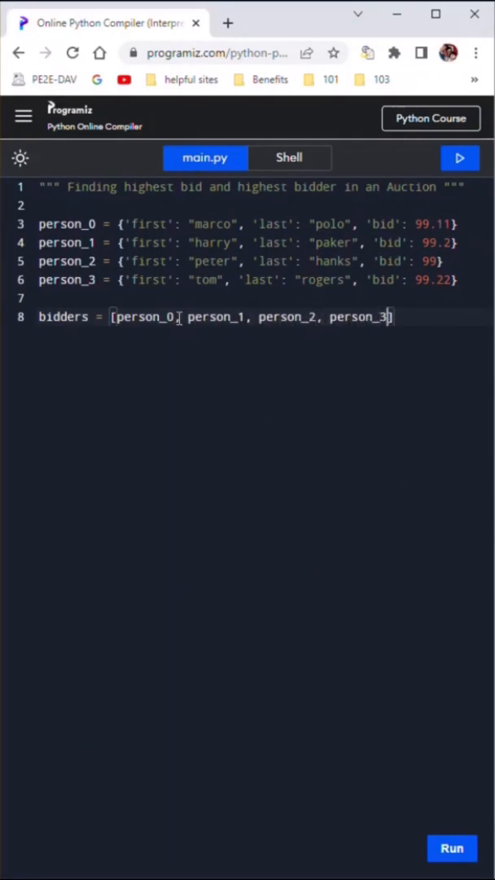
type("highest_bid = 0")
type("current_bid_va")
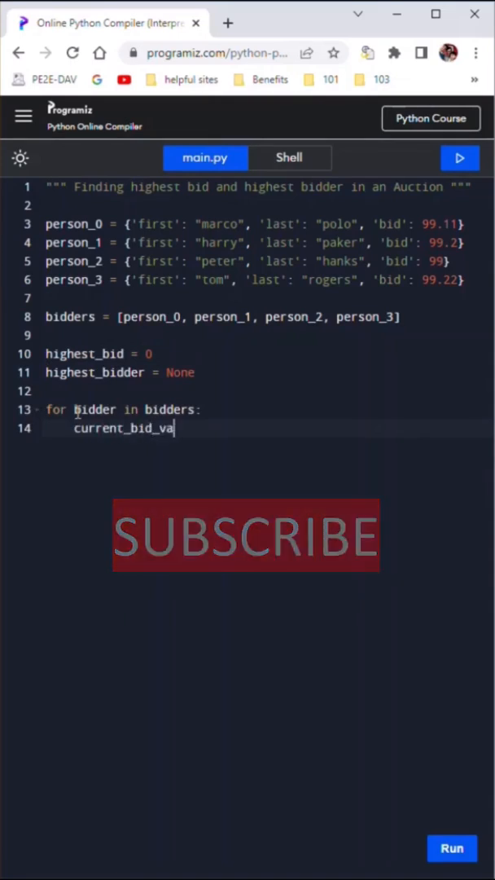
type("lue = bidder[")
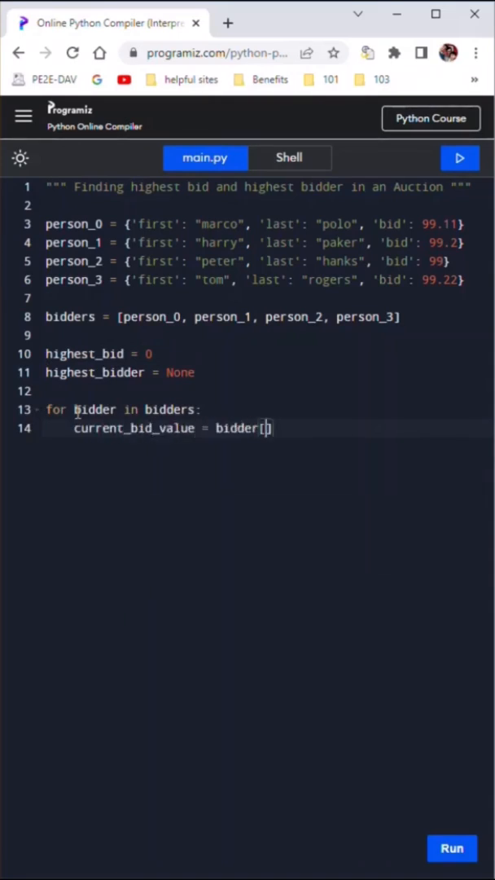
type("'bid']")
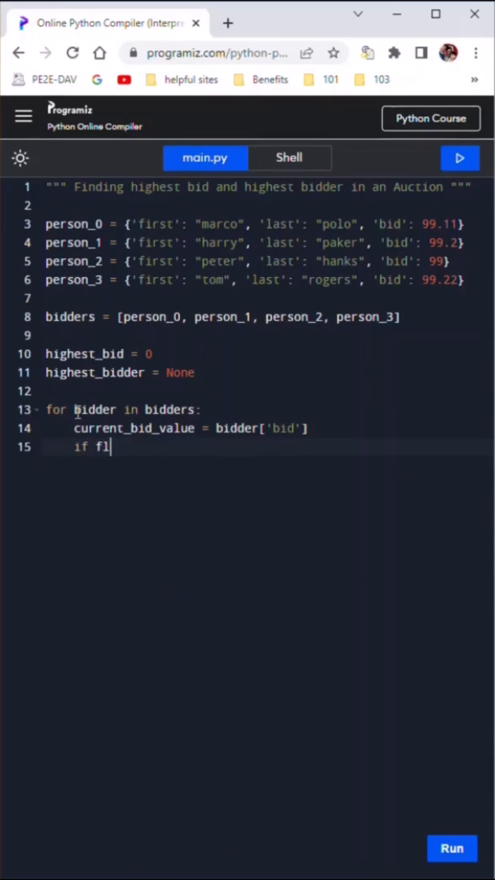
type("oat(current_bid_value) > highest_bid:")
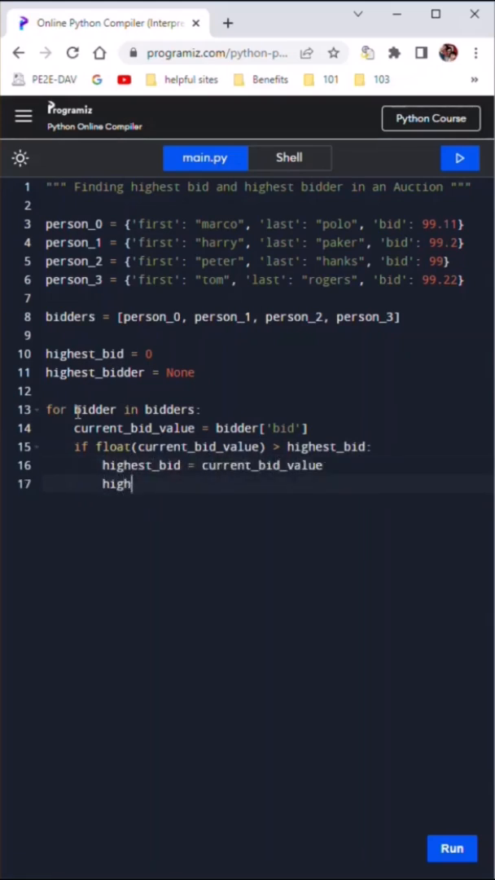
type("est_bidder = f\"")
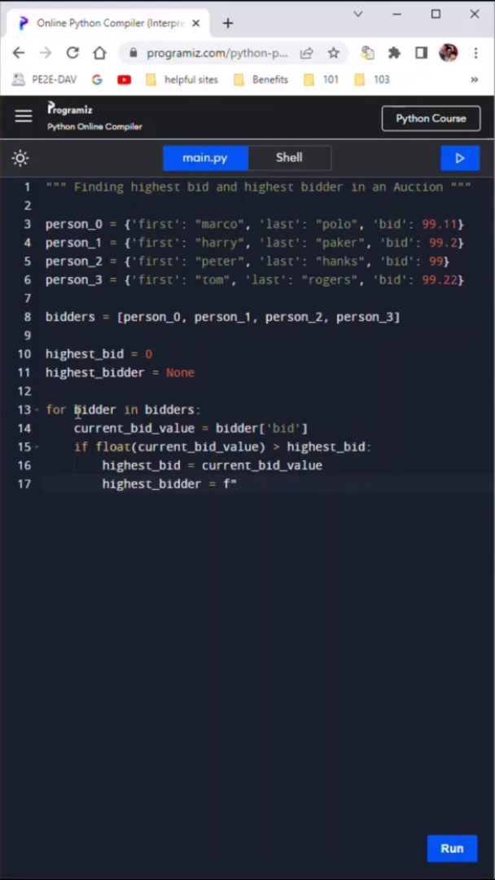
type("{}{}")
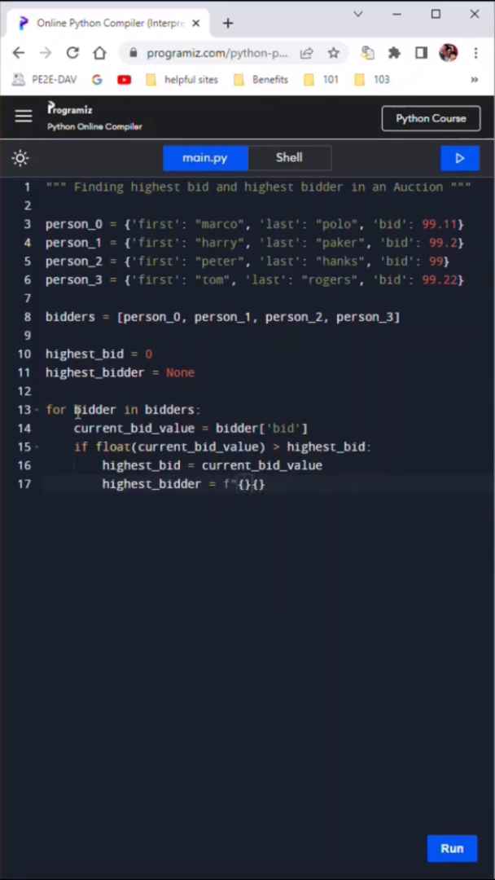
type("bidder['first']")
type("p")
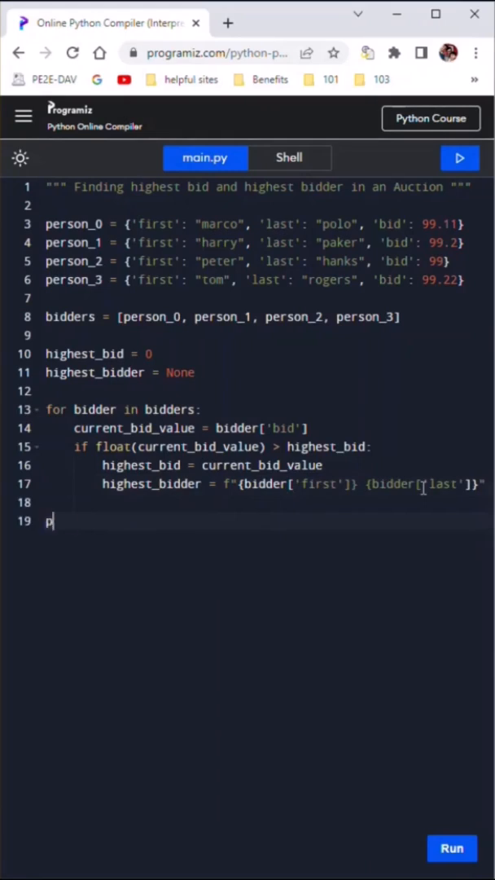
type("rint(\"Highest bid was $\", highest_bid, \"bu\"")
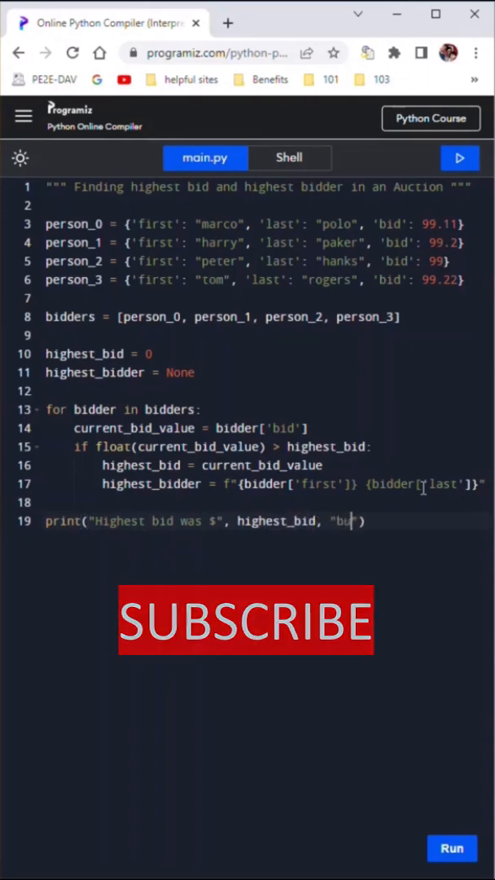
type(", \"by\", highest_bidder")
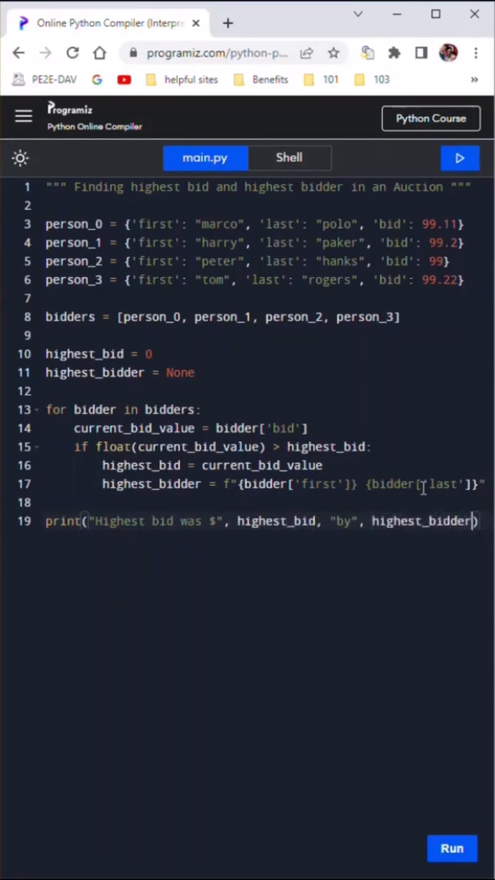
type(".title()")
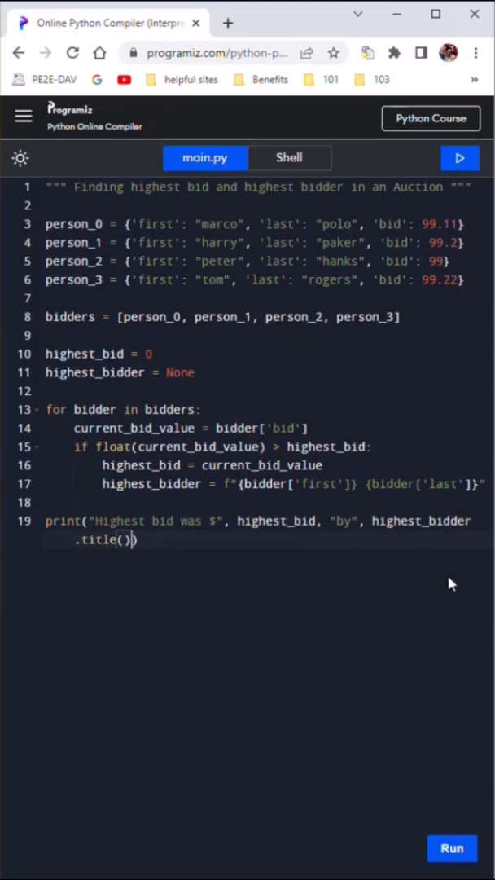